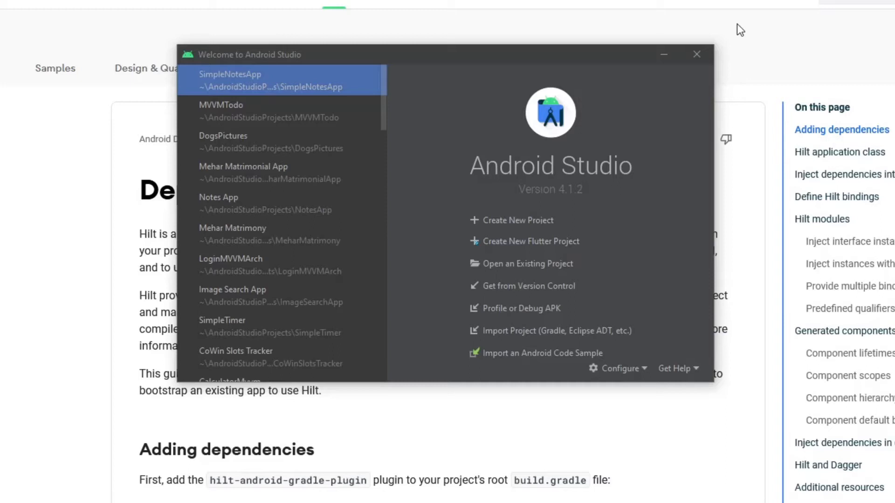
{"action": "mouse_move", "coordinate": [598, 234]}
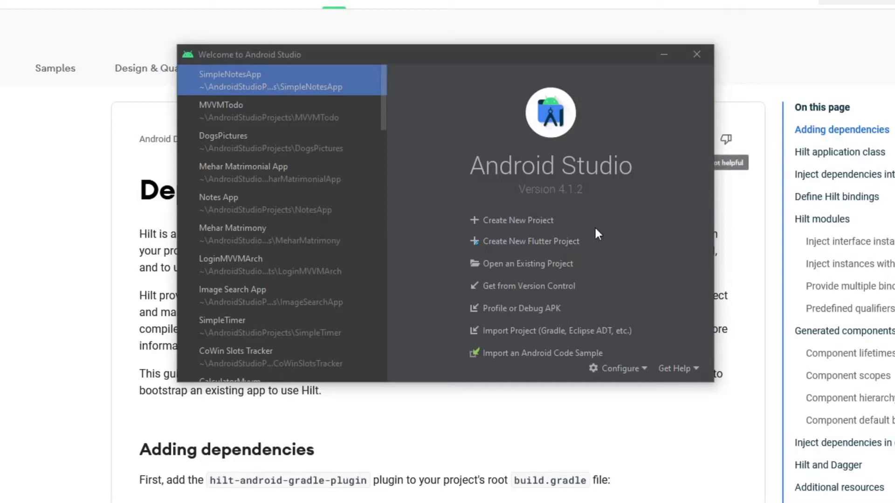
Start a new Android project from the Empty Activity template.
{"action": "left_click", "coordinate": [516, 220]}
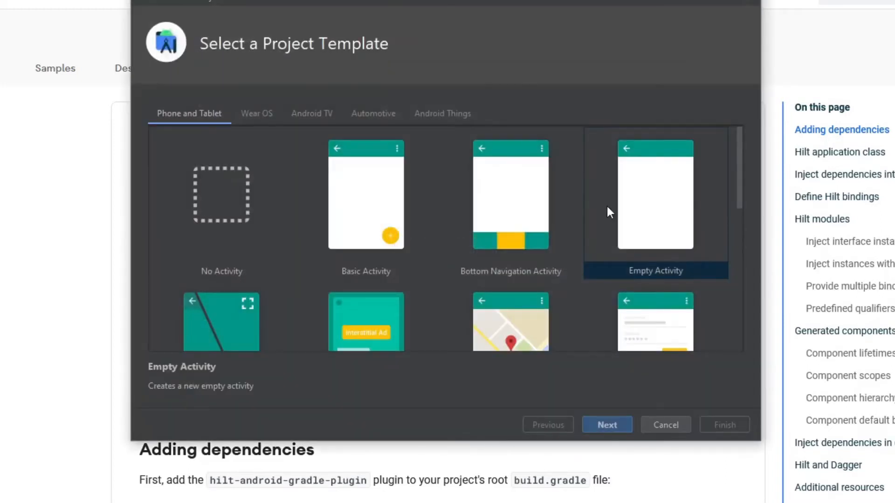
{"action": "mouse_move", "coordinate": [627, 365]}
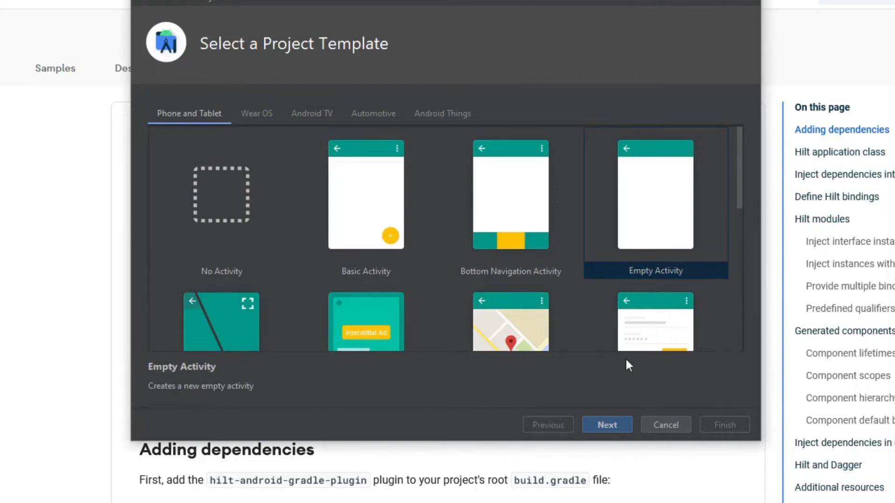
{"action": "left_click", "coordinate": [606, 425]}
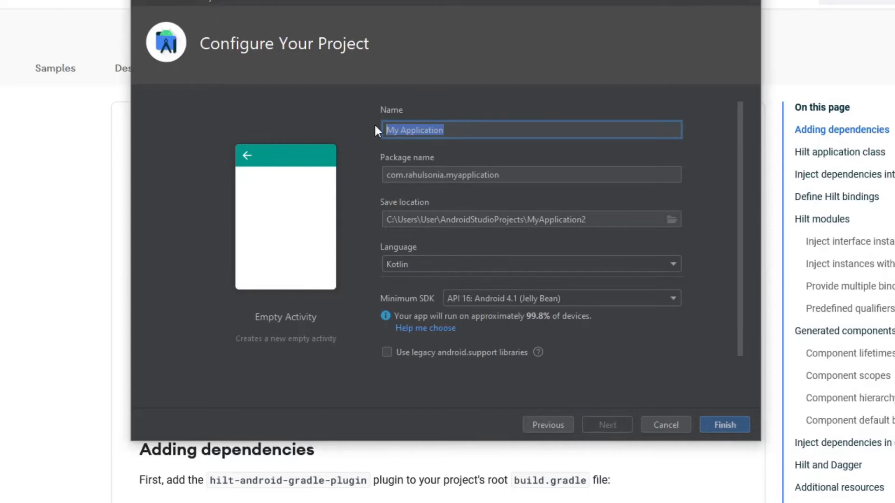
Name the Kotlin project SimpleNotesAppYT with minimum SDK API 16 and finish creation.
{"action": "type", "text": "S"}
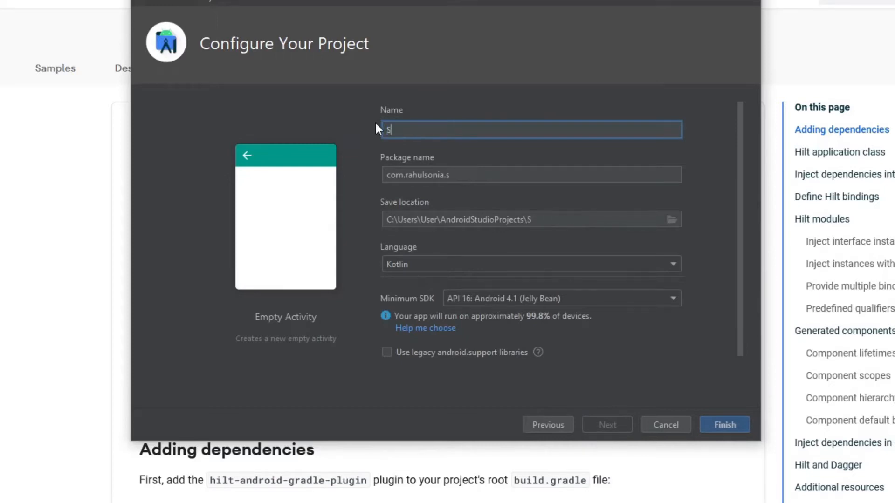
{"action": "type", "text": "imple"}
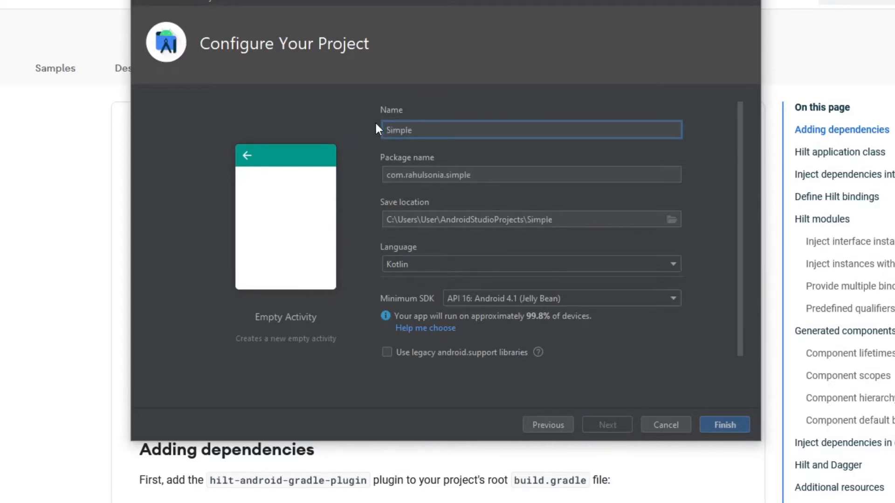
{"action": "type", "text": "Notes"}
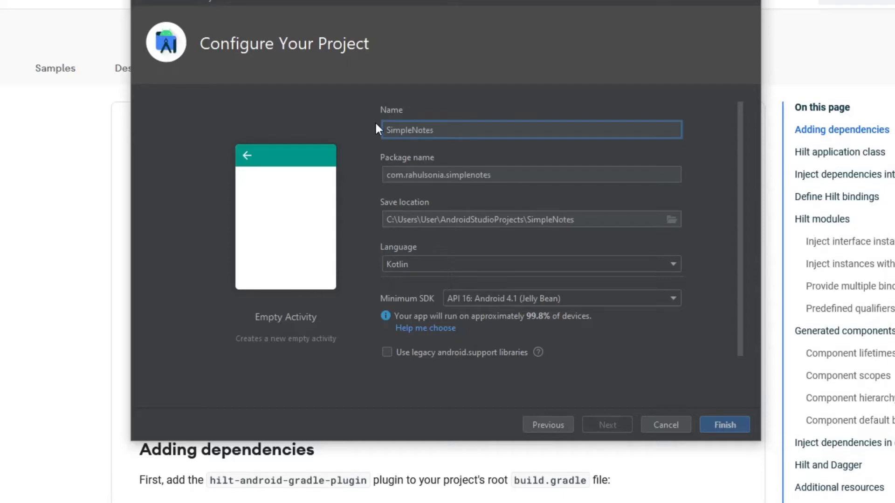
{"action": "type", "text": "AppYT"}
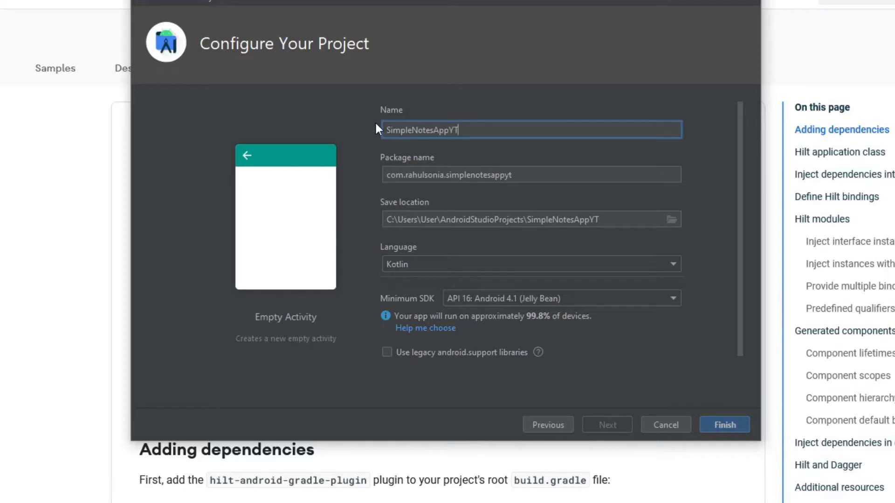
{"action": "mouse_move", "coordinate": [512, 289]}
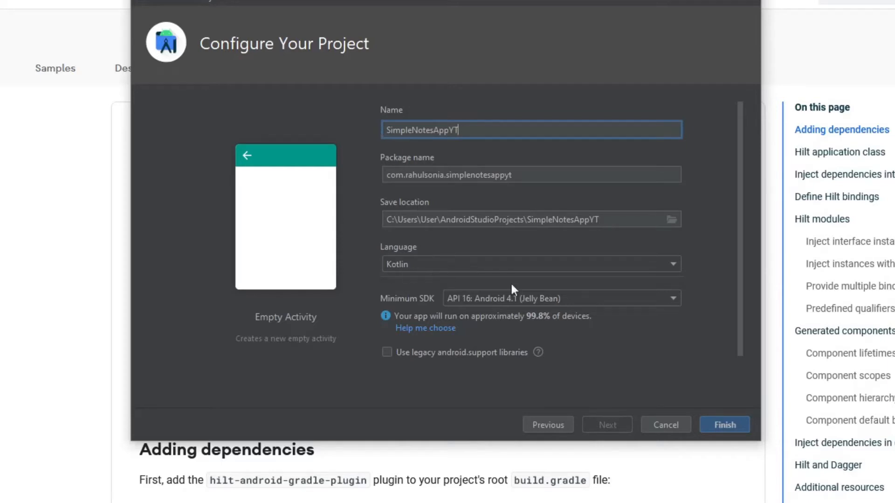
{"action": "mouse_move", "coordinate": [738, 445]}
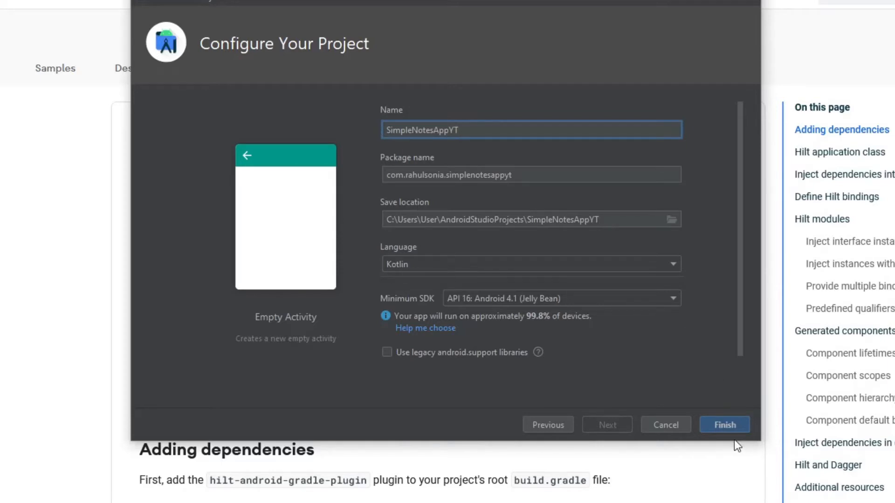
{"action": "left_click", "coordinate": [724, 424]}
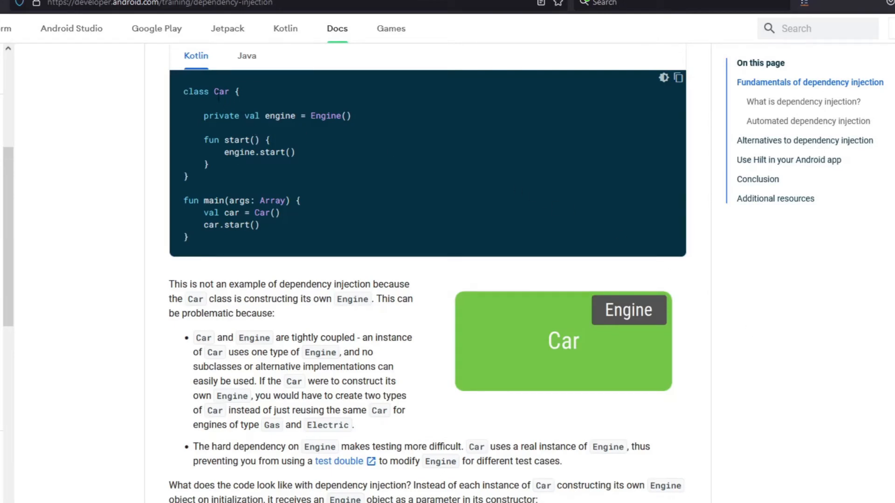
{"action": "double_click", "coordinate": [221, 91]}
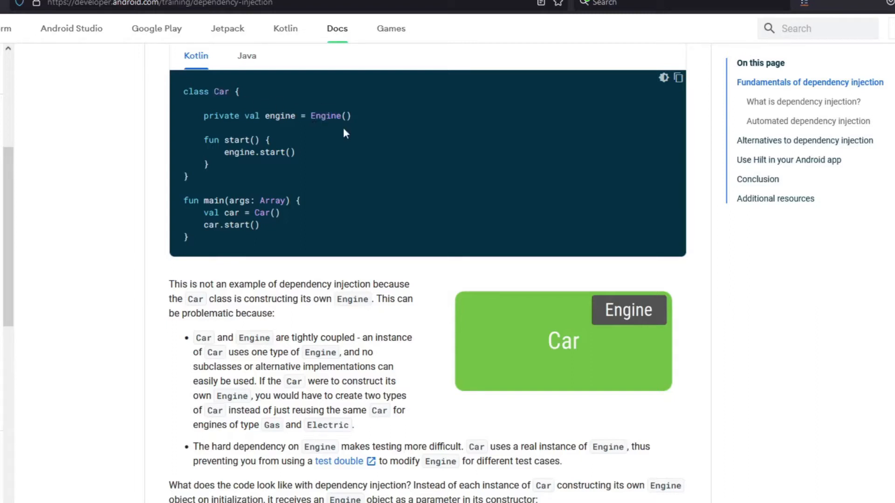
{"action": "mouse_move", "coordinate": [421, 138]}
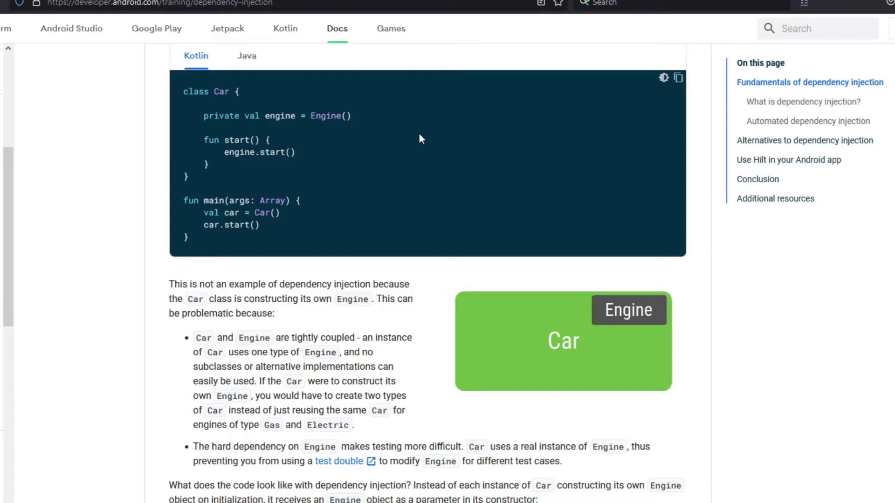
{"action": "mouse_move", "coordinate": [333, 128]}
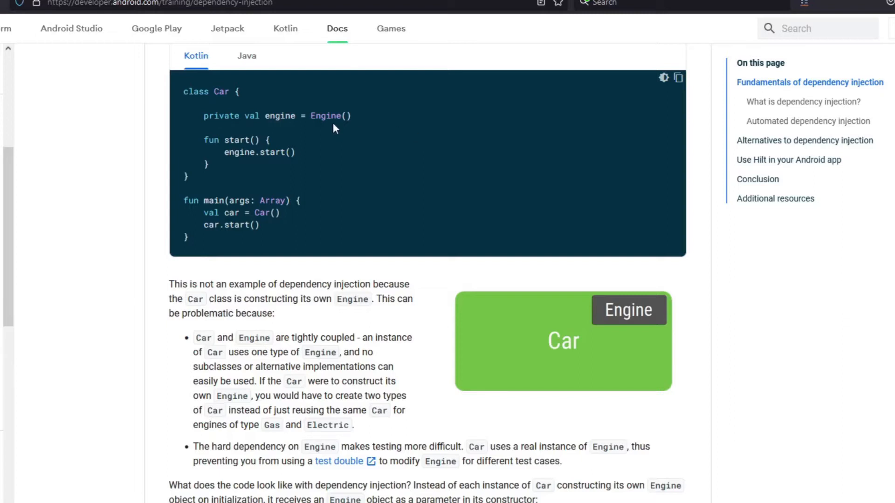
{"action": "mouse_move", "coordinate": [321, 125]}
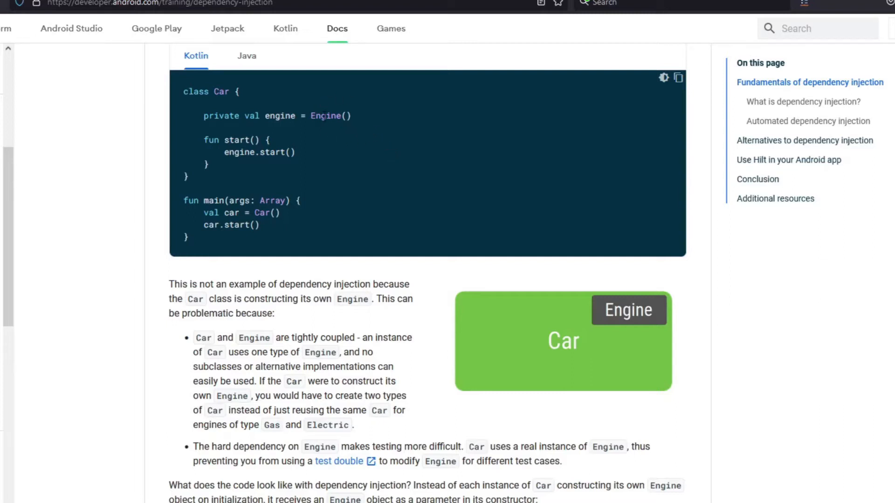
{"action": "mouse_move", "coordinate": [221, 103]}
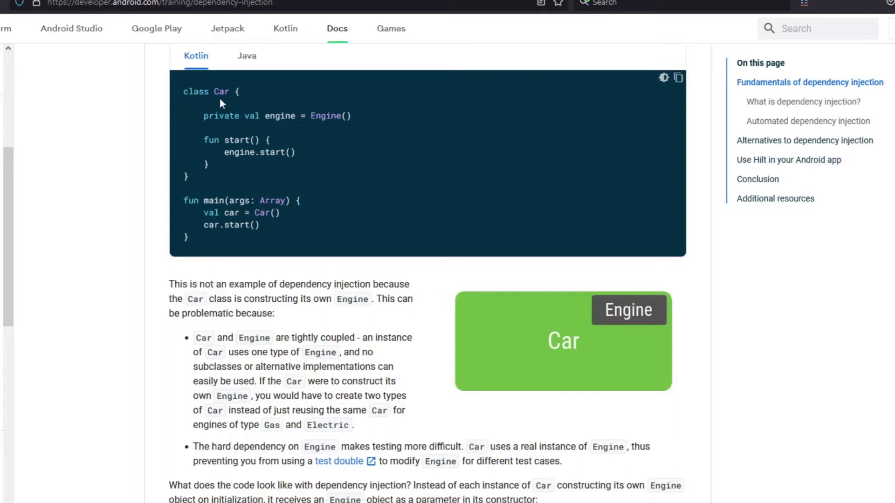
{"action": "double_click", "coordinate": [280, 116]}
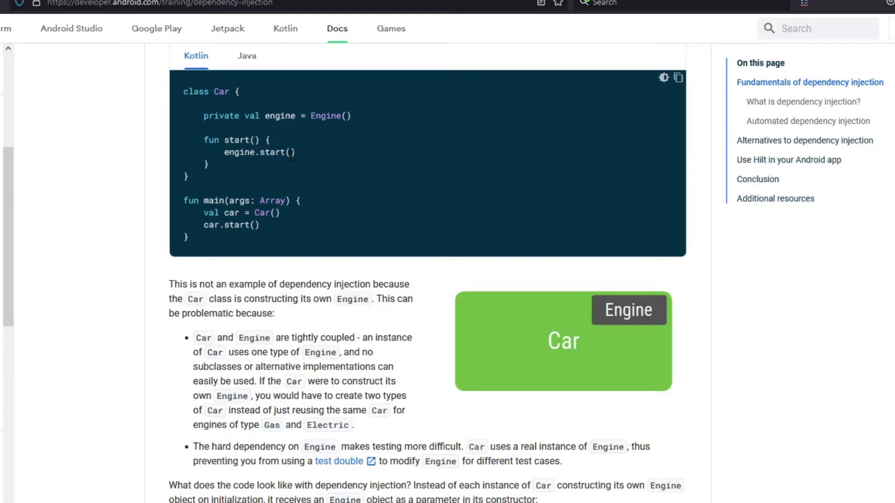
{"action": "mouse_move", "coordinate": [279, 130]}
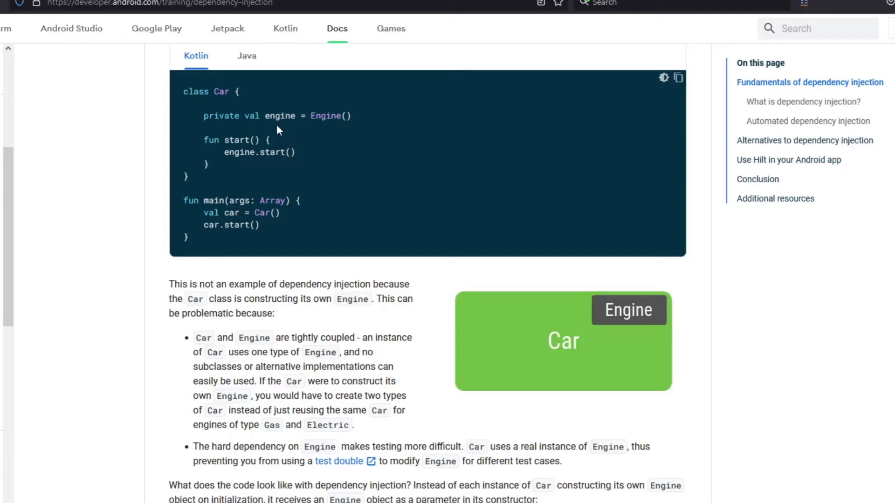
{"action": "mouse_move", "coordinate": [231, 108]}
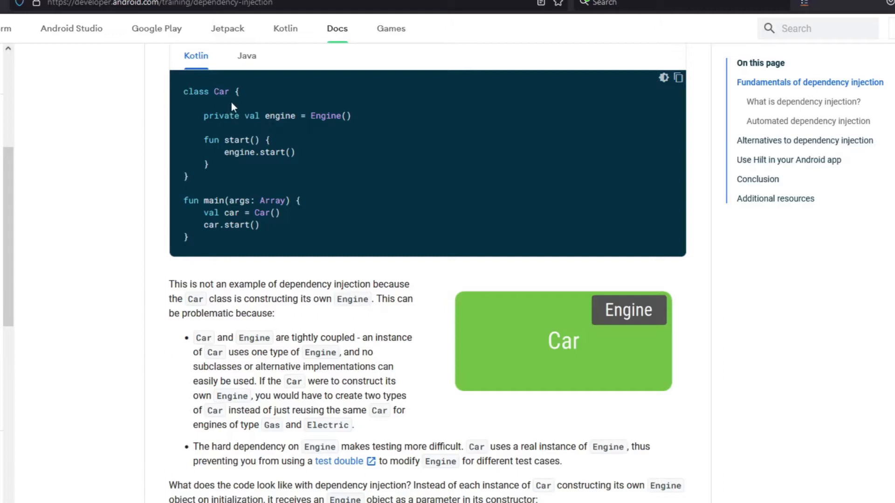
{"action": "mouse_move", "coordinate": [342, 183]}
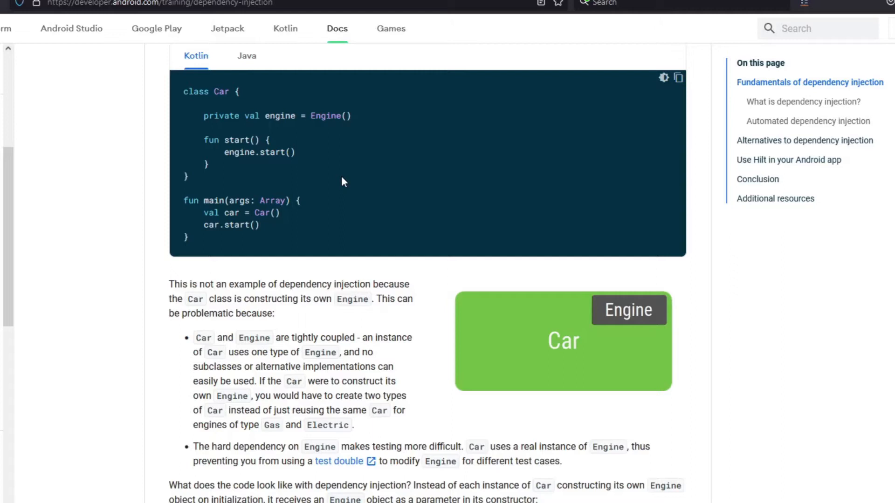
{"action": "mouse_move", "coordinate": [340, 163]}
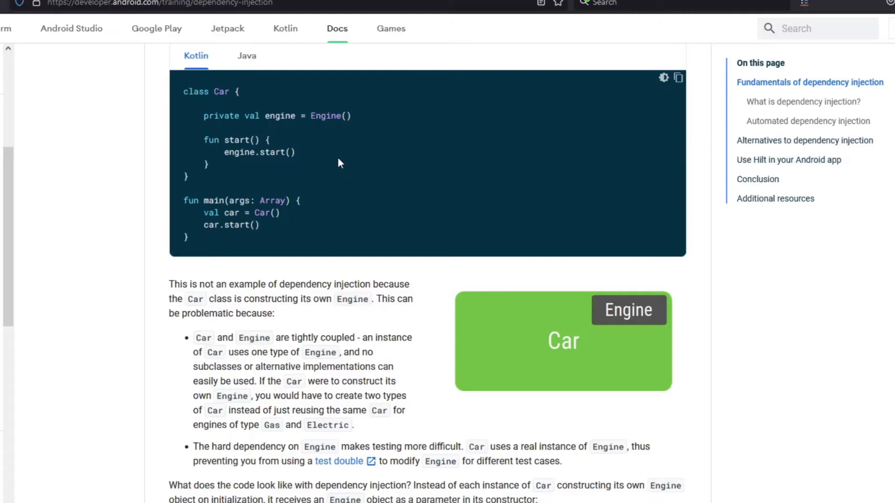
{"action": "mouse_move", "coordinate": [334, 157]}
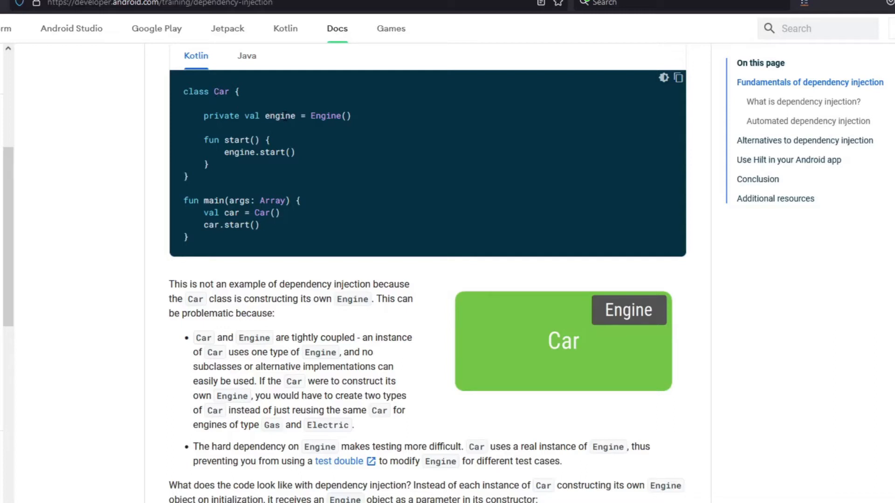
{"action": "mouse_move", "coordinate": [363, 165]}
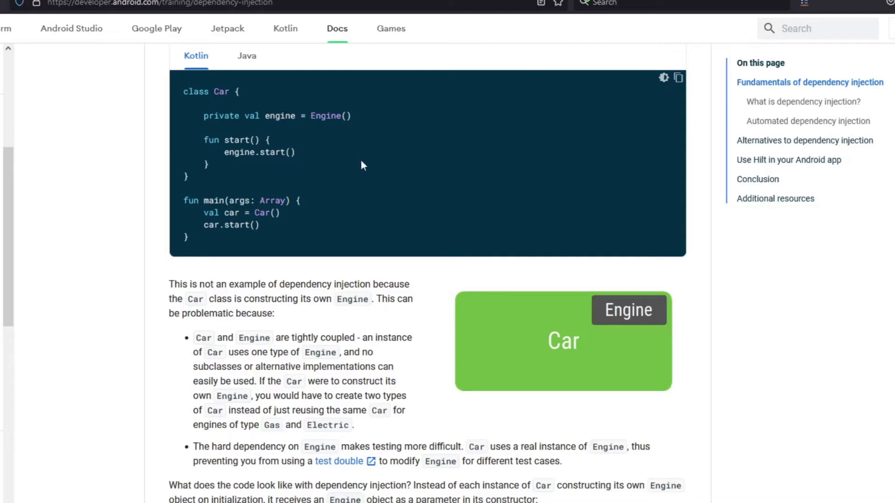
{"action": "mouse_move", "coordinate": [399, 268]}
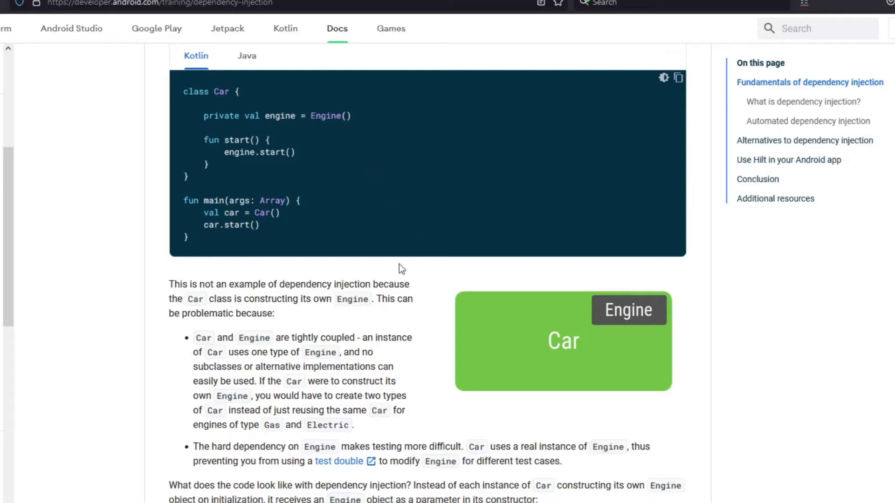
Scroll to the Kotlin Car(private val engine: Engine) example and its benefits list.
{"action": "scroll", "scroll_direction": "down", "scroll_amount": 3}
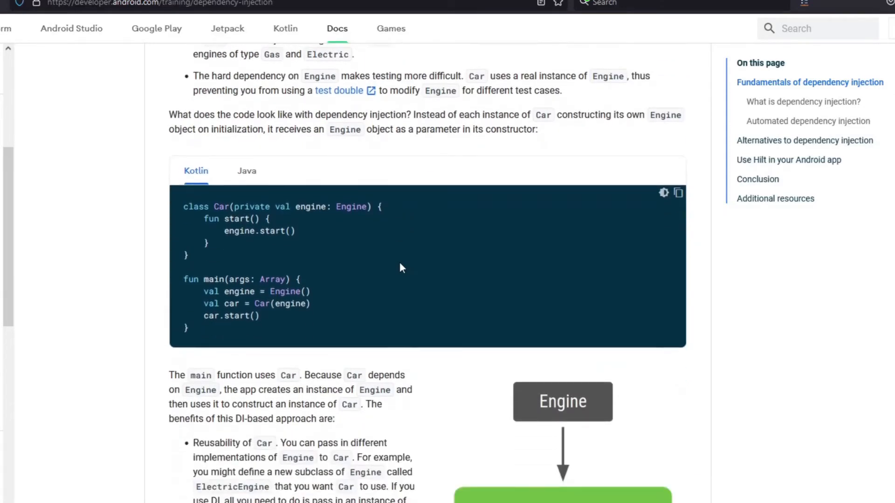
{"action": "scroll", "scroll_direction": "down", "scroll_amount": 3}
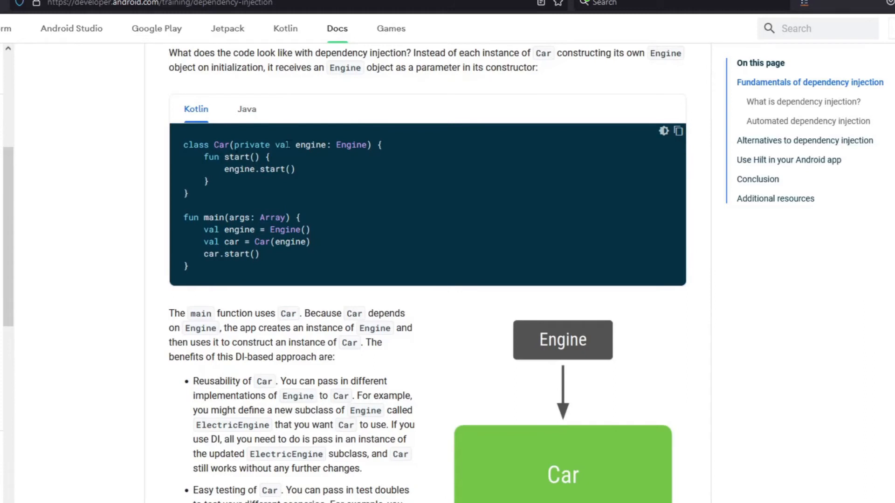
{"action": "mouse_move", "coordinate": [311, 159]}
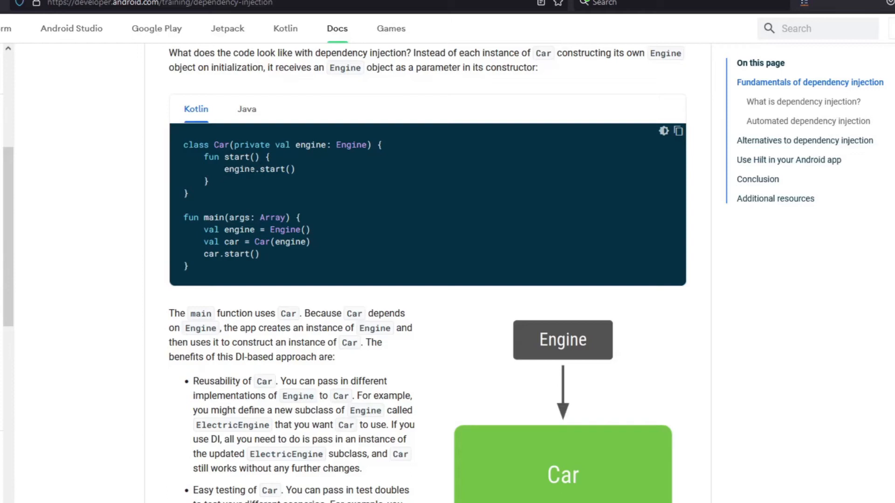
{"action": "mouse_move", "coordinate": [276, 216]}
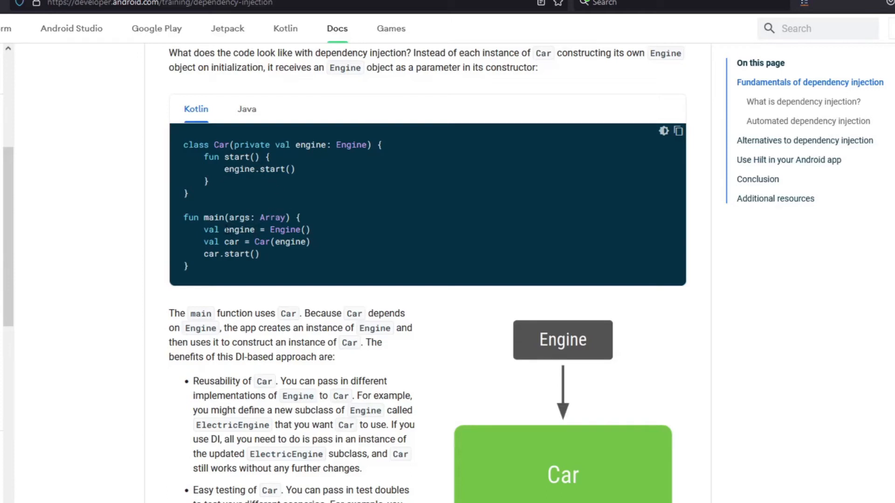
{"action": "double_click", "coordinate": [238, 229]}
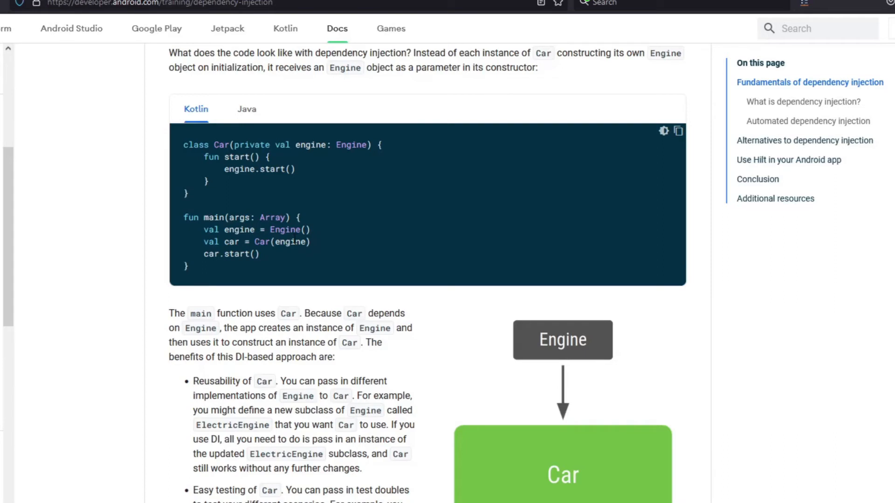
{"action": "scroll", "scroll_direction": "down", "scroll_amount": 3}
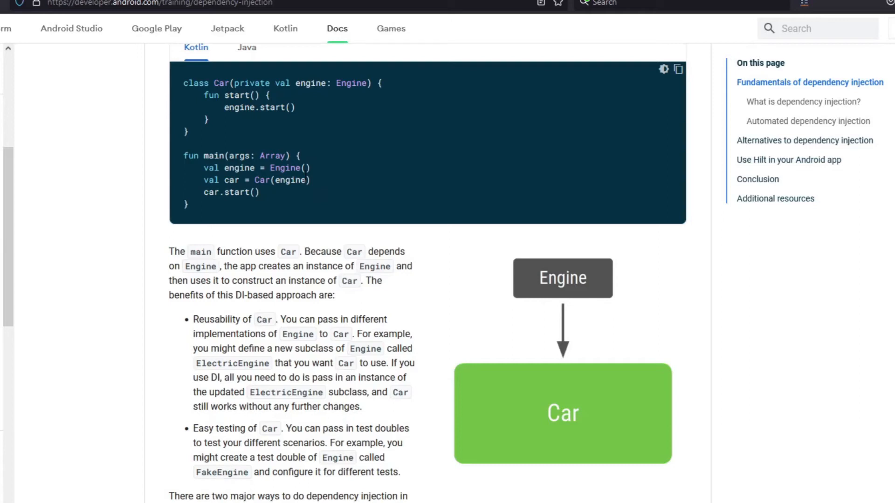
{"action": "mouse_move", "coordinate": [335, 181]}
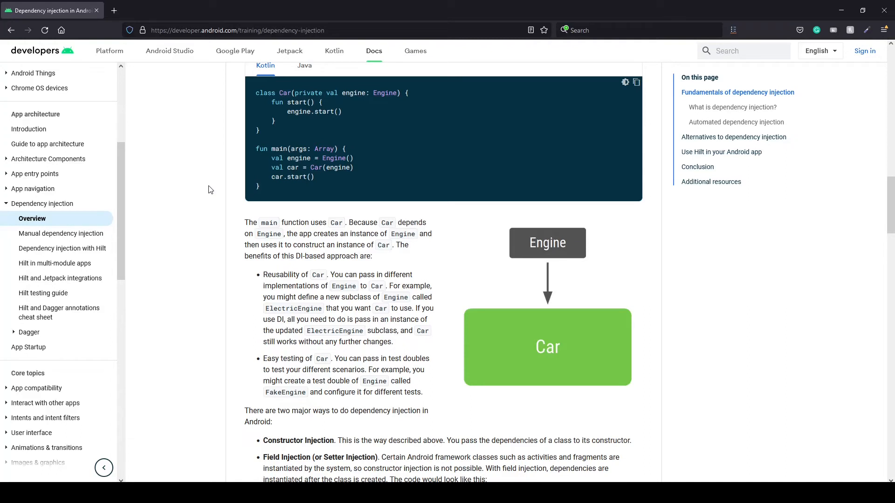
{"action": "mouse_move", "coordinate": [193, 203]}
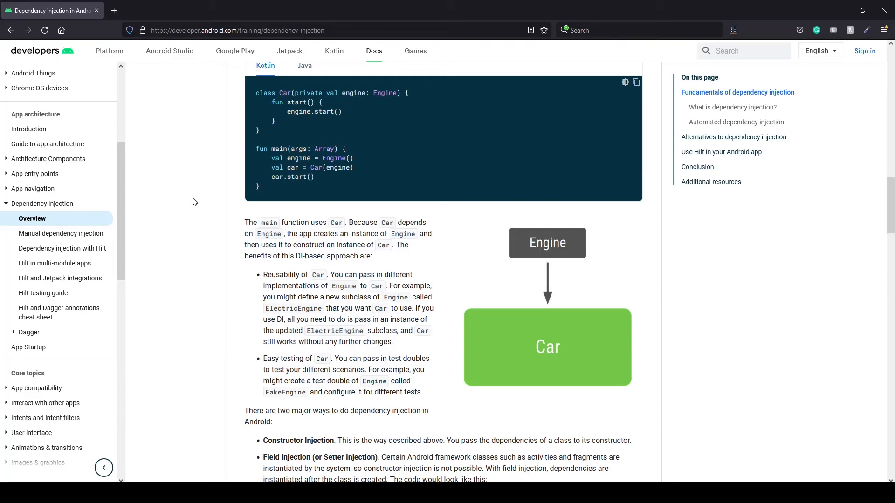
{"action": "mouse_move", "coordinate": [200, 201]}
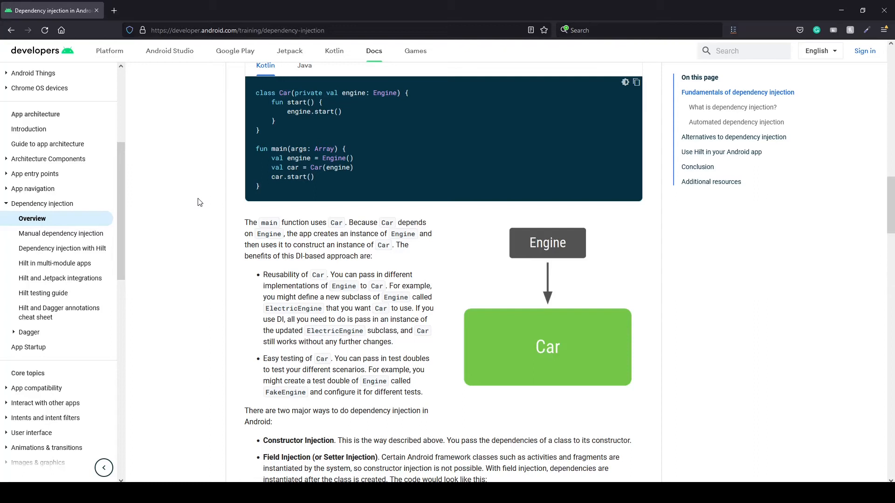
{"action": "mouse_move", "coordinate": [62, 248]}
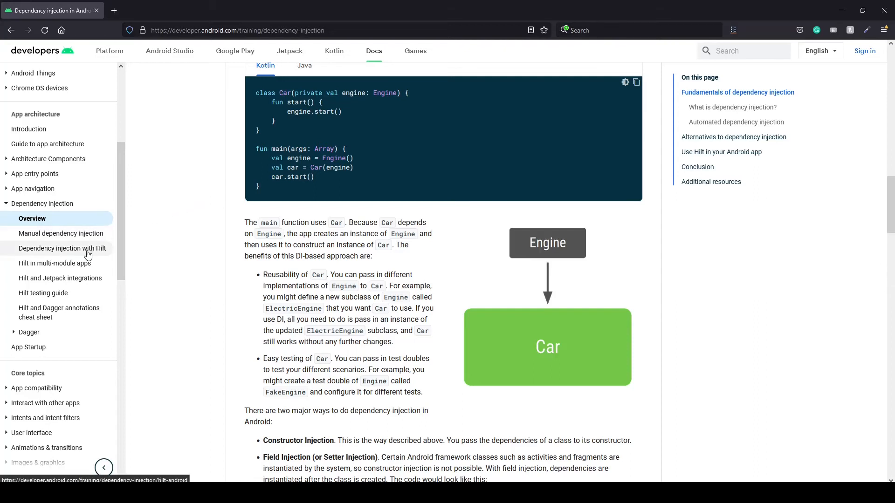
Open the 'Dependency injection with Hilt' guide and scroll into it.
{"action": "left_click", "coordinate": [61, 248]}
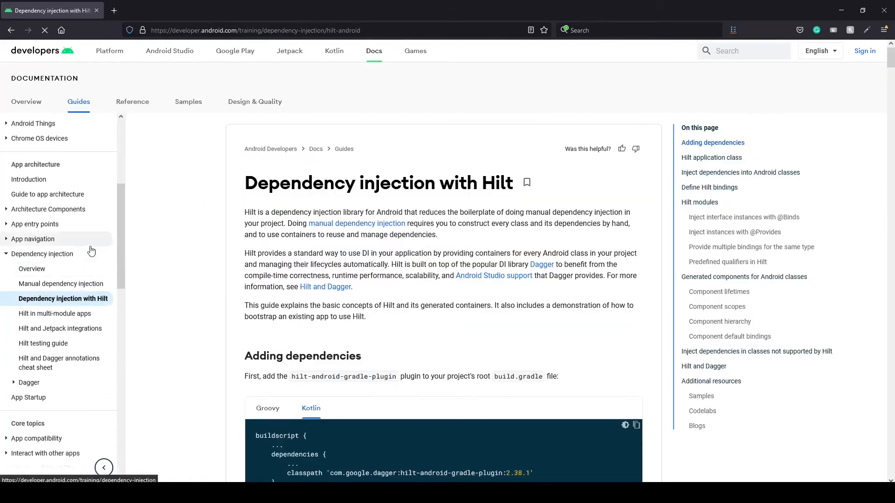
{"action": "scroll", "scroll_direction": "down", "scroll_amount": 3}
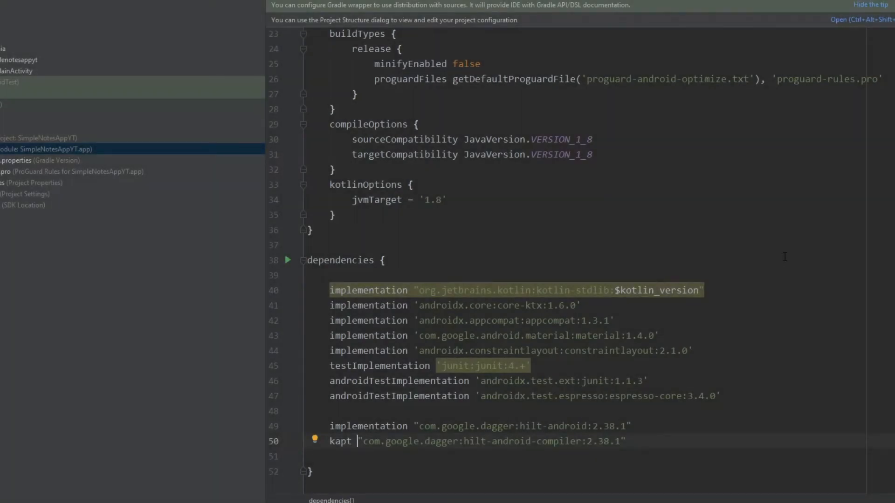
{"action": "mouse_move", "coordinate": [140, 52]}
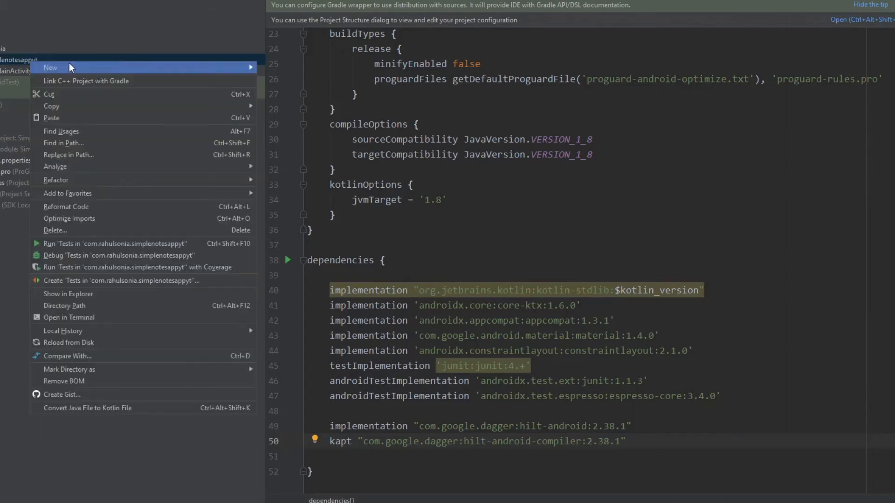
{"action": "mouse_move", "coordinate": [297, 80]}
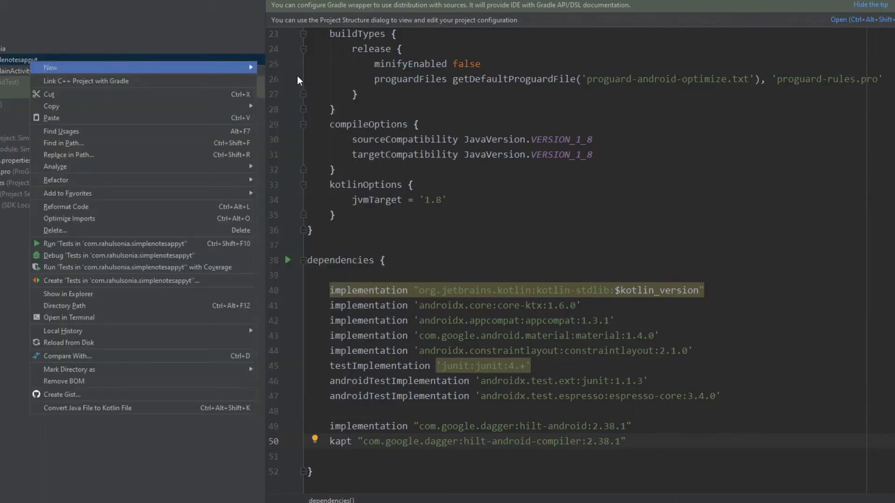
Create an empty Kotlin class NotesApplication in com.rahulsonia.simplenotesappyt.
{"action": "left_click", "coordinate": [51, 67]}
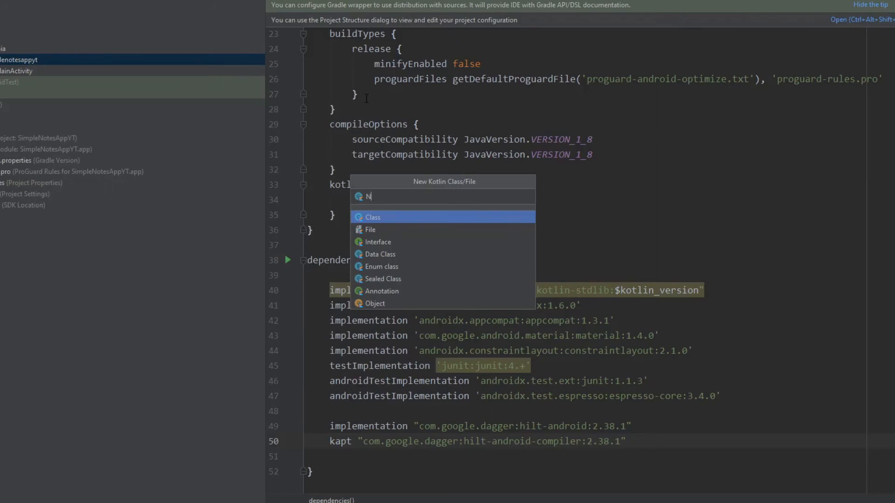
{"action": "type", "text": "otesA"}
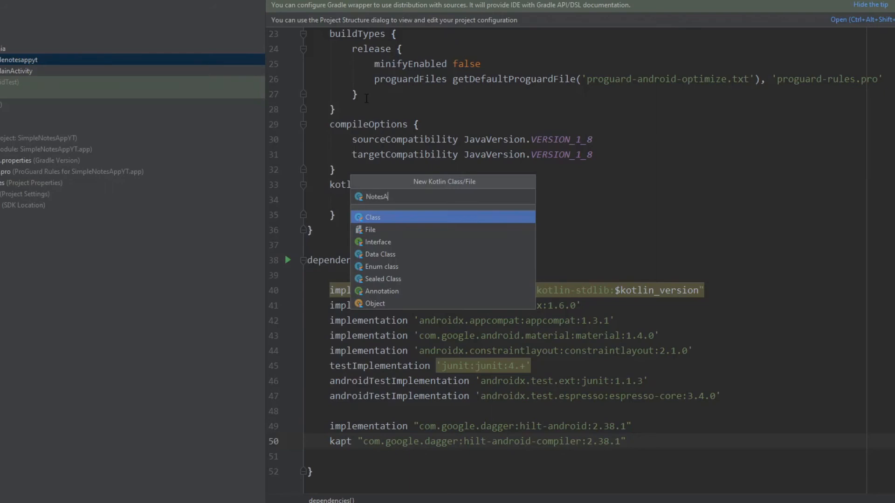
{"action": "type", "text": "pp"}
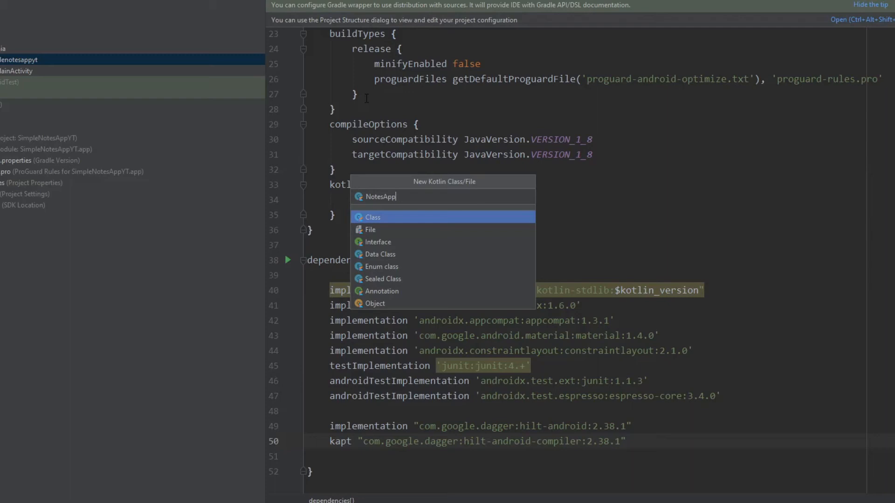
{"action": "type", "text": "lication"}
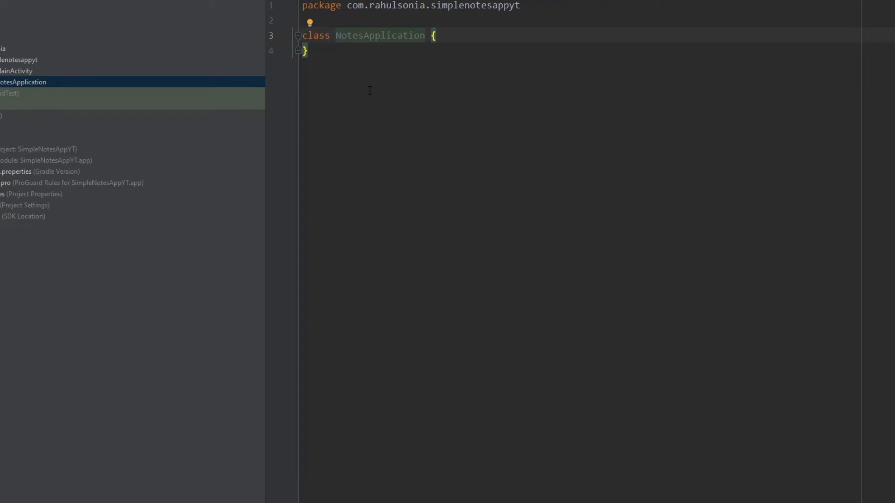
{"action": "type", "text": ": App"}
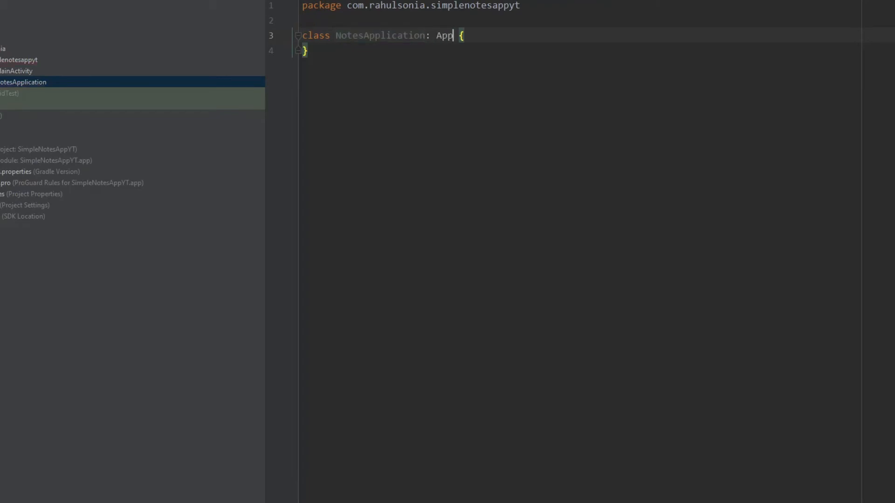
{"action": "type", "text": "lication("}
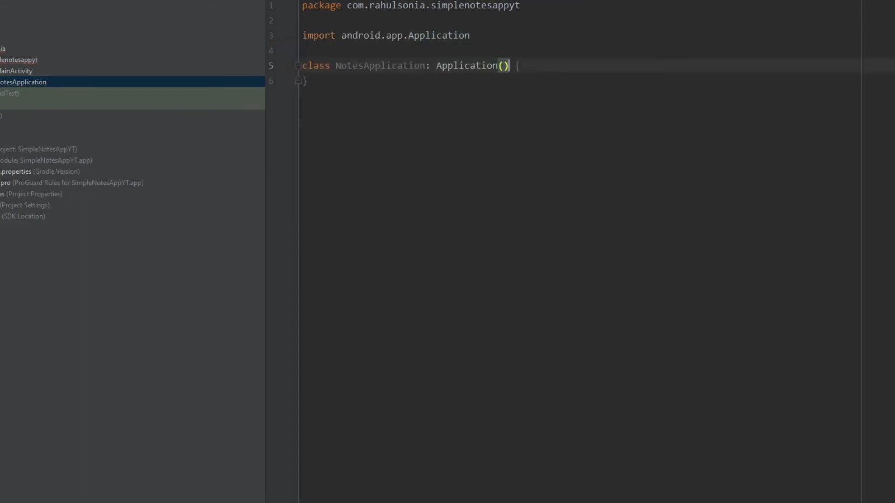
{"action": "key", "text": "Return"}
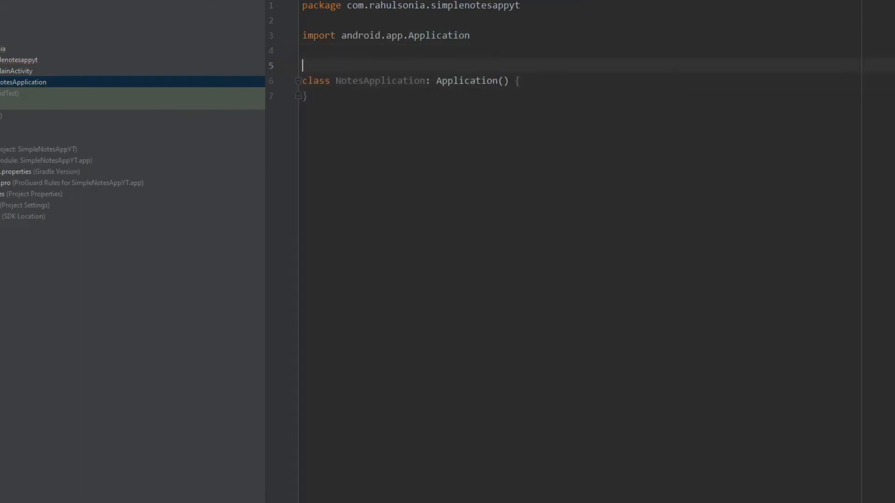
{"action": "type", "text": "@HiltAndroidApp"}
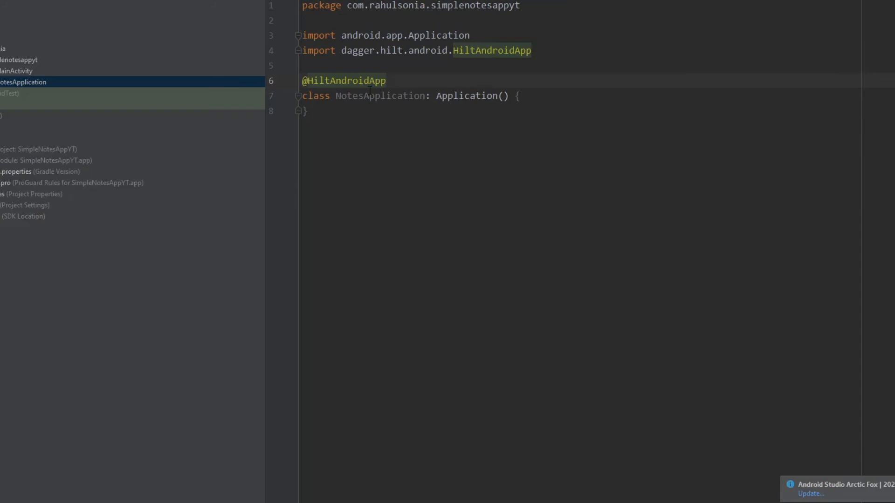
{"action": "mouse_move", "coordinate": [15, 17]}
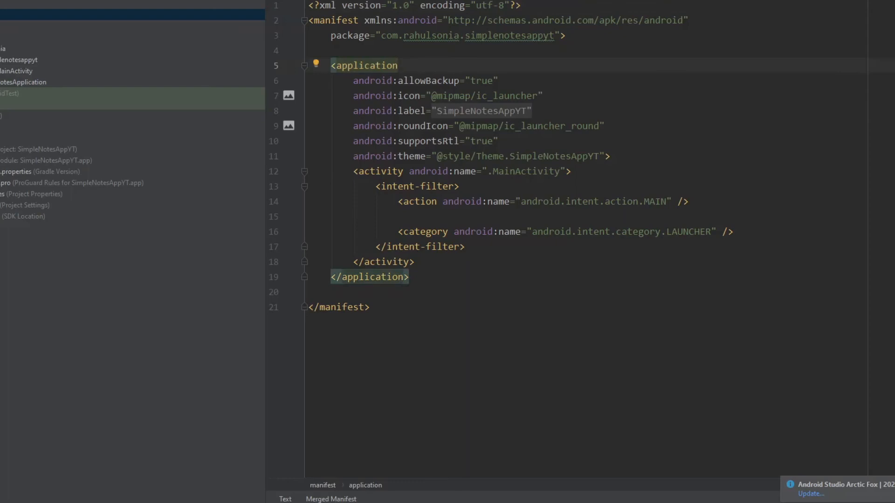
Add android:name=".NotesApplication" to the manifest's application tag.
{"action": "type", "text": "name=\".NotesApplication"}
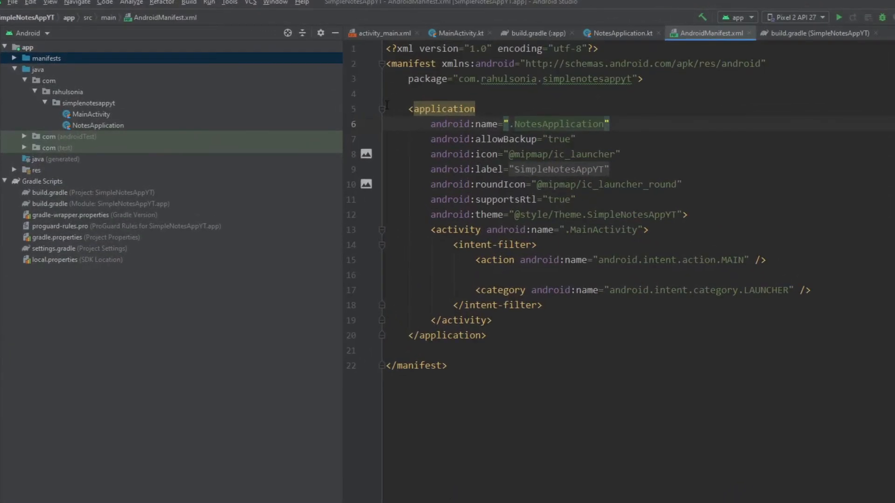
{"action": "mouse_move", "coordinate": [121, 107]}
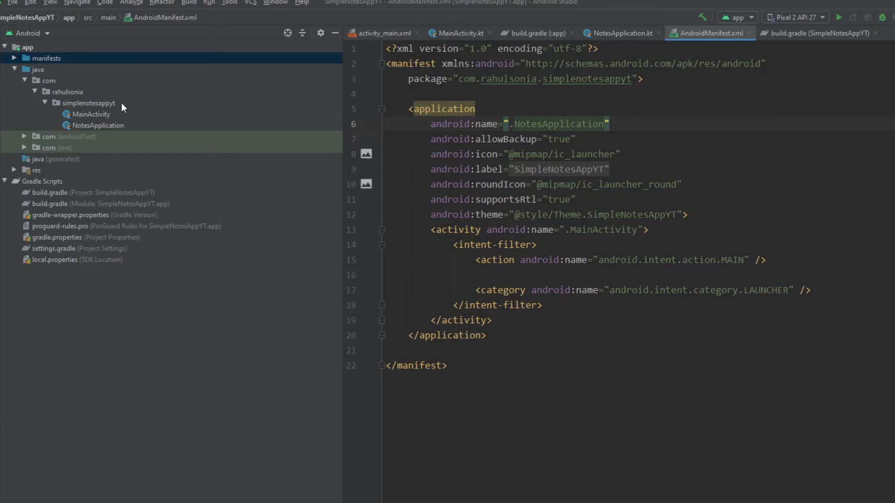
Add a package named di under com.rahulsonia.simplenotesappyt.
{"action": "right_click", "coordinate": [88, 104]}
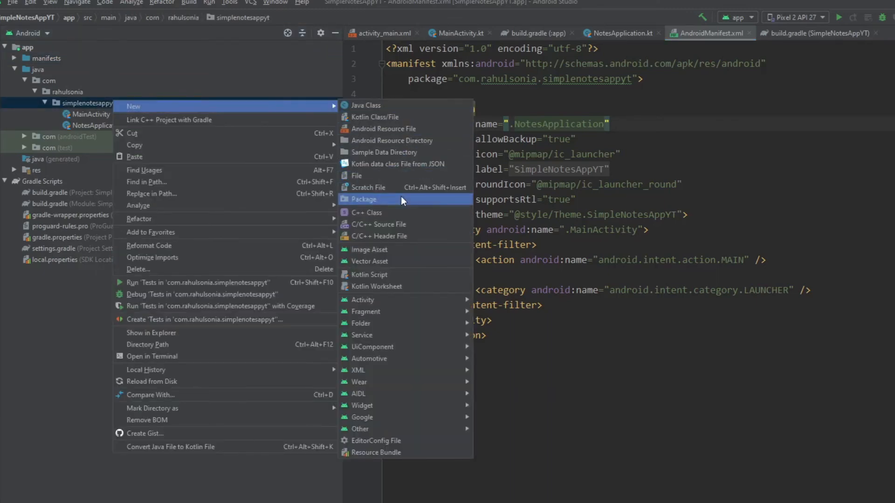
{"action": "left_click", "coordinate": [363, 199]}
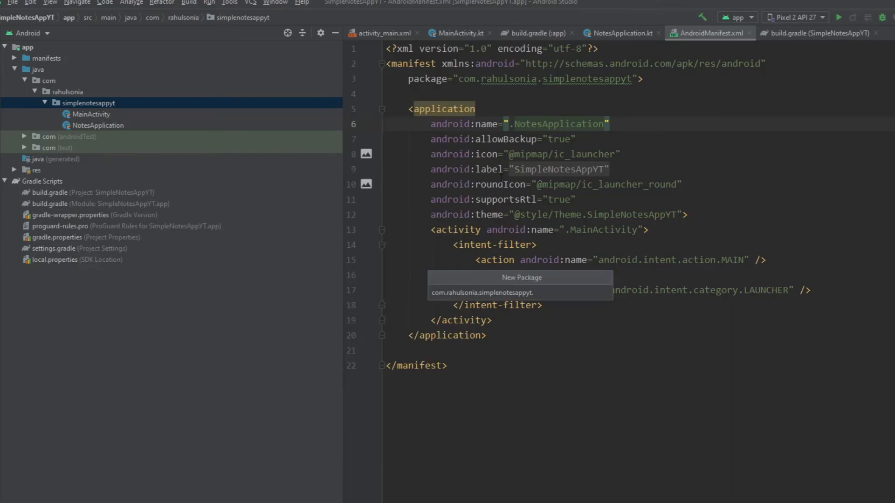
{"action": "type", "text": "di"}
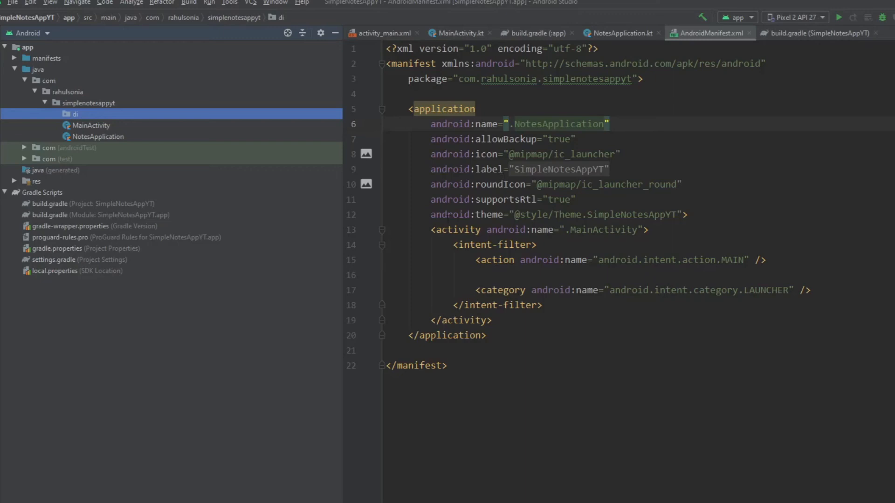
{"action": "mouse_move", "coordinate": [226, 118]}
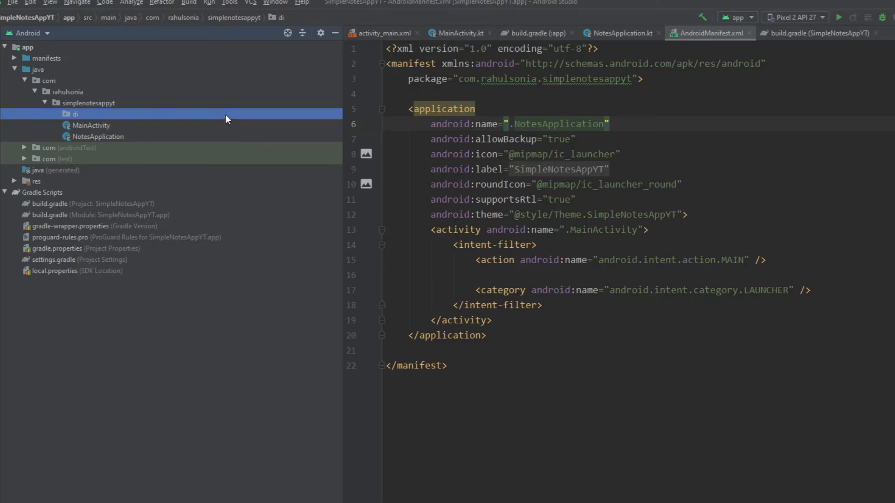
Create a Kotlin object named AppModule in the di package.
{"action": "right_click", "coordinate": [74, 114]}
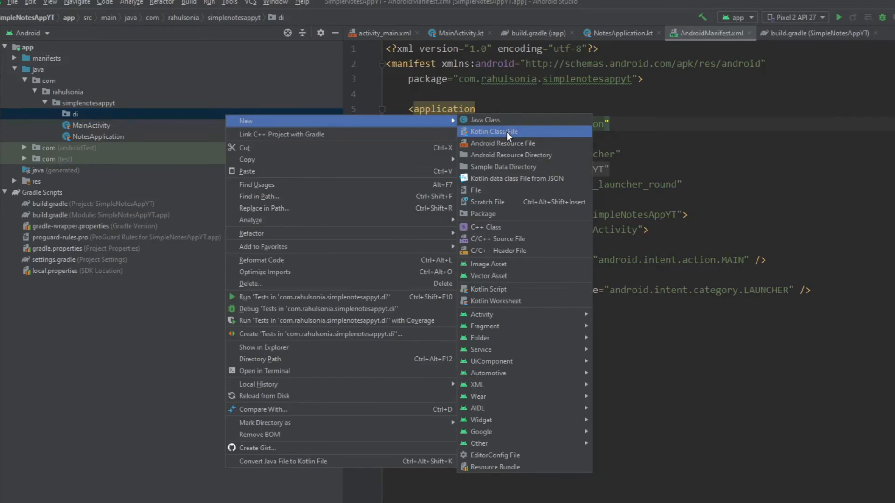
{"action": "left_click", "coordinate": [494, 131]}
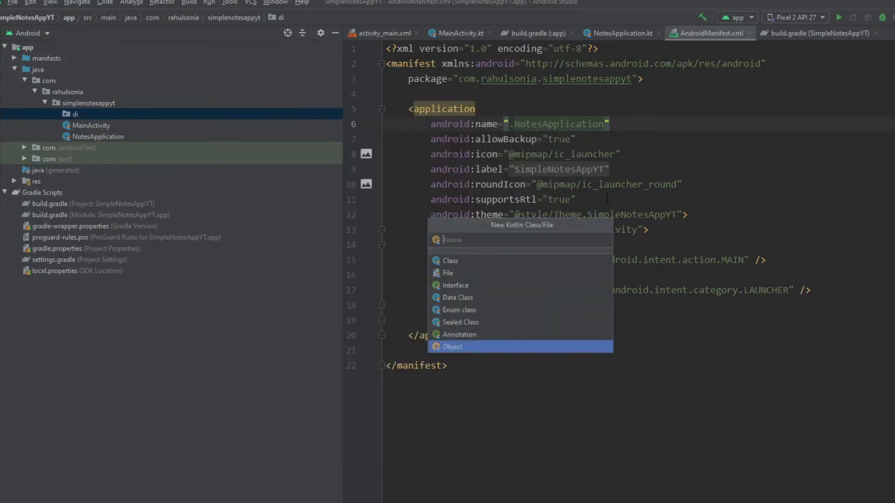
{"action": "type", "text": "AppM"}
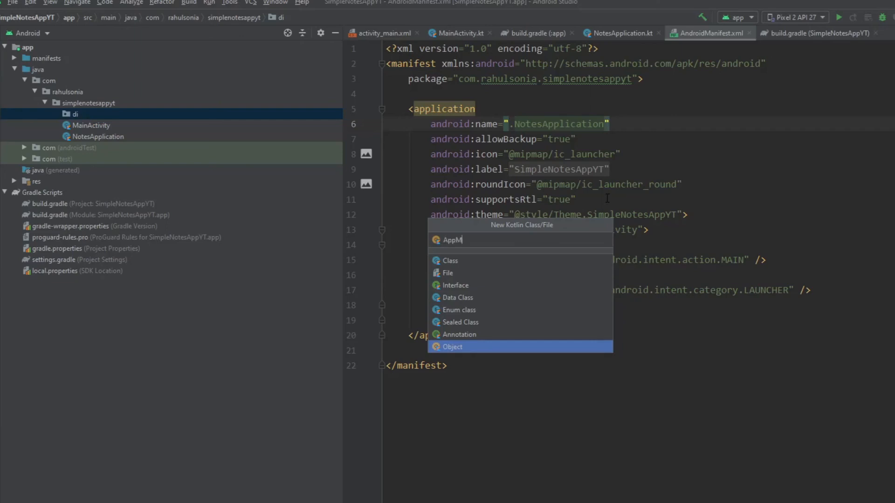
{"action": "type", "text": "odu"}
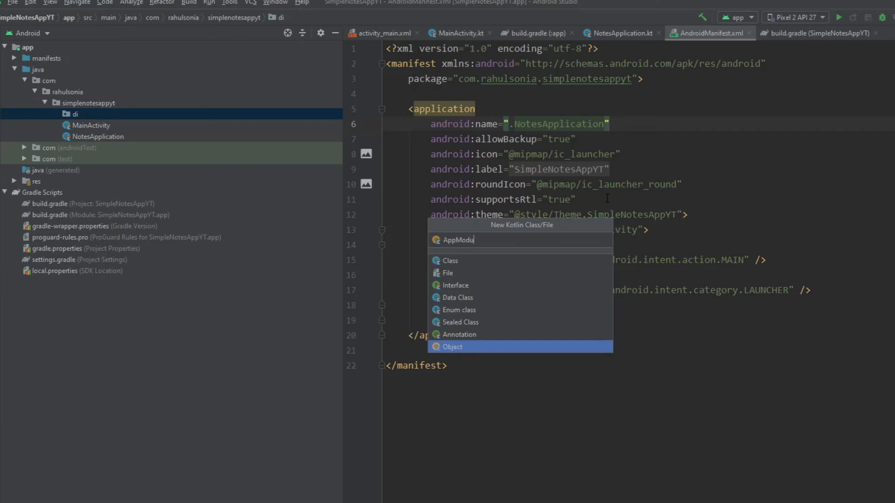
{"action": "left_click", "coordinate": [452, 347]}
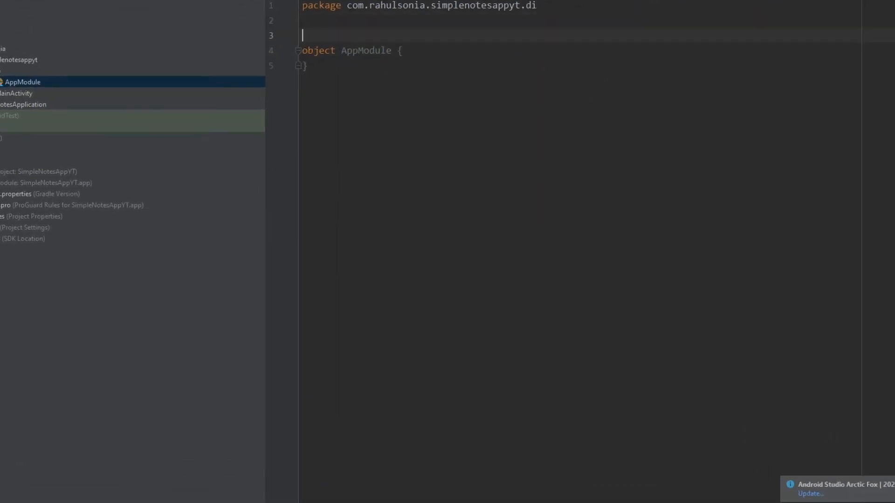
{"action": "type", "text": "@Module"}
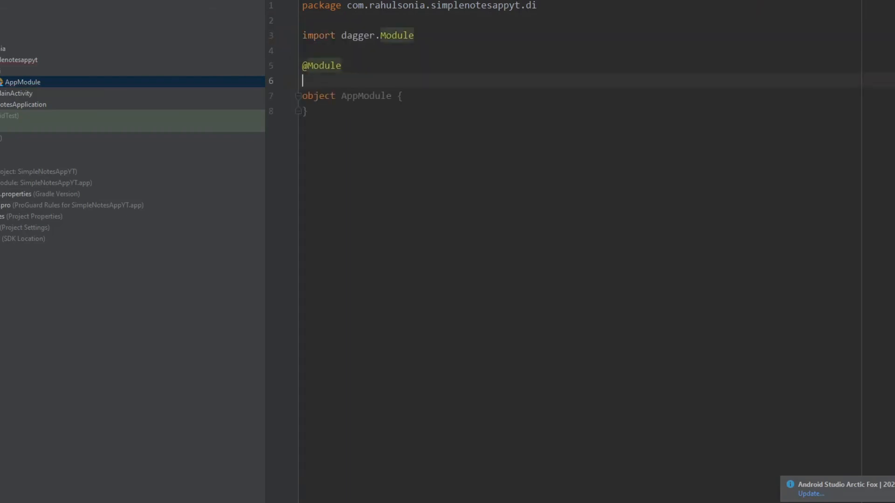
{"action": "type", "text": "@InstallIn"}
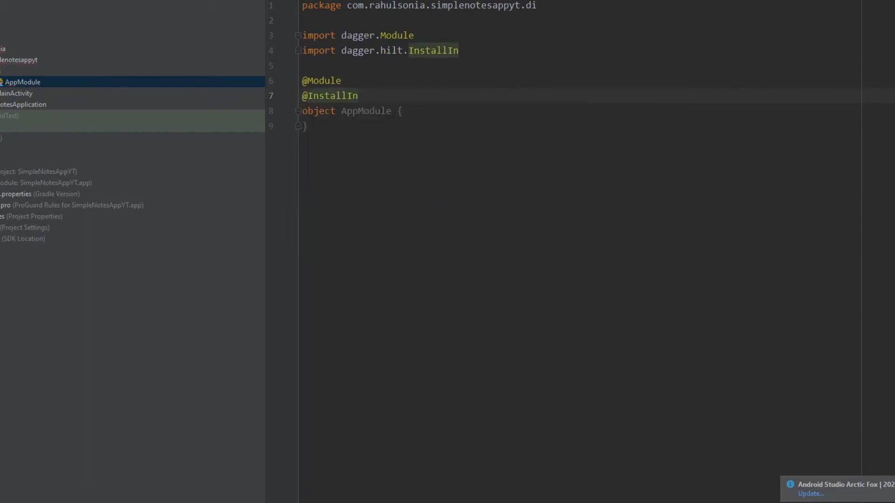
{"action": "type", "text": "(s"}
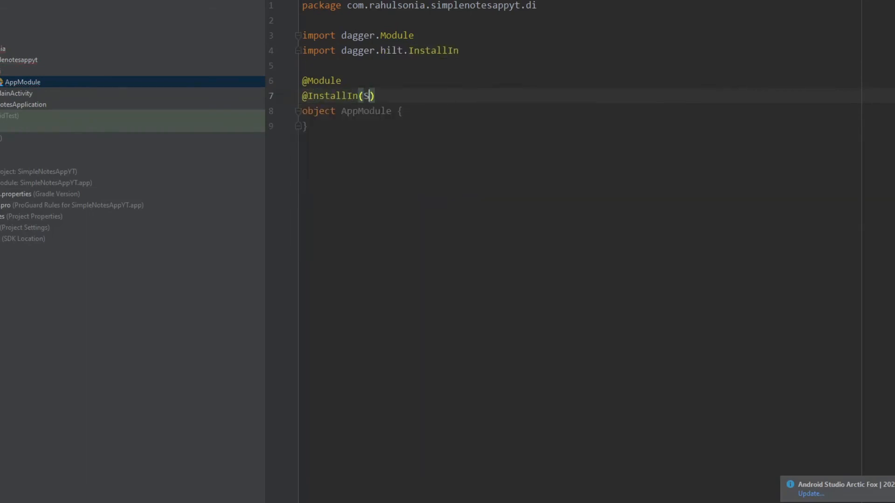
{"action": "type", "text": "in"}
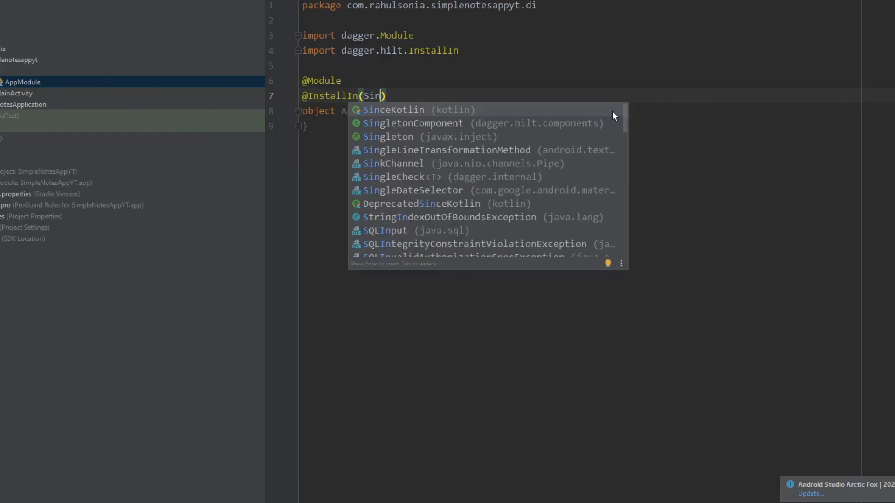
{"action": "left_click", "coordinate": [412, 123]}
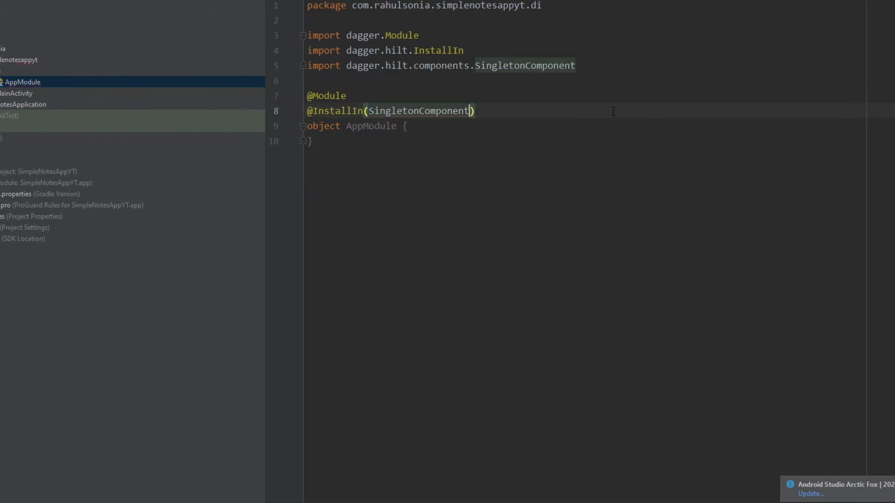
{"action": "type", "text": "::"}
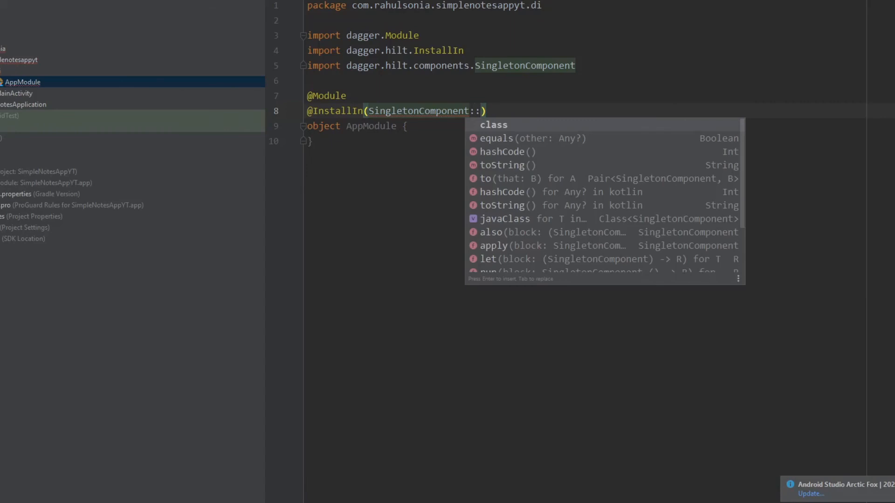